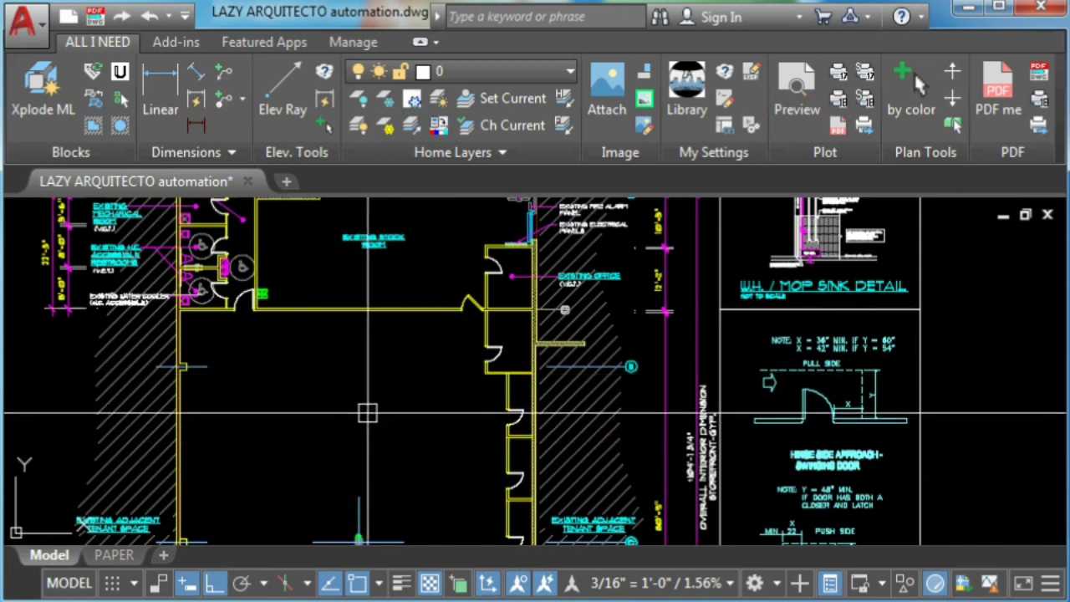
Step: Restore the most recently erased objects with OOPS, bringing back the cross-shaped symbol
{"action": "type", "text": "OOPS"}
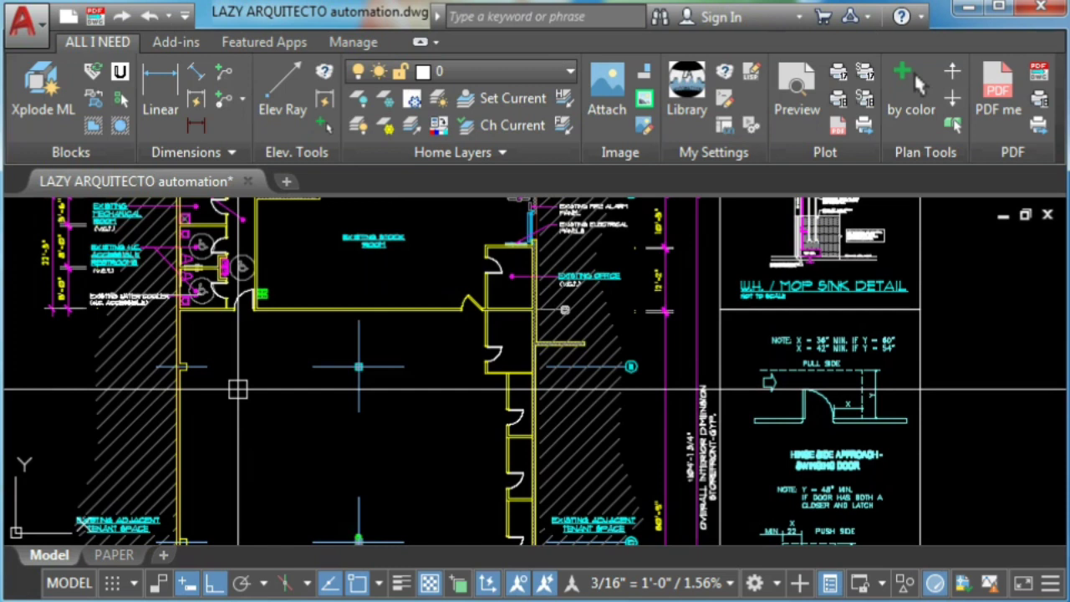
{"action": "mouse_move", "coordinate": [483, 366]}
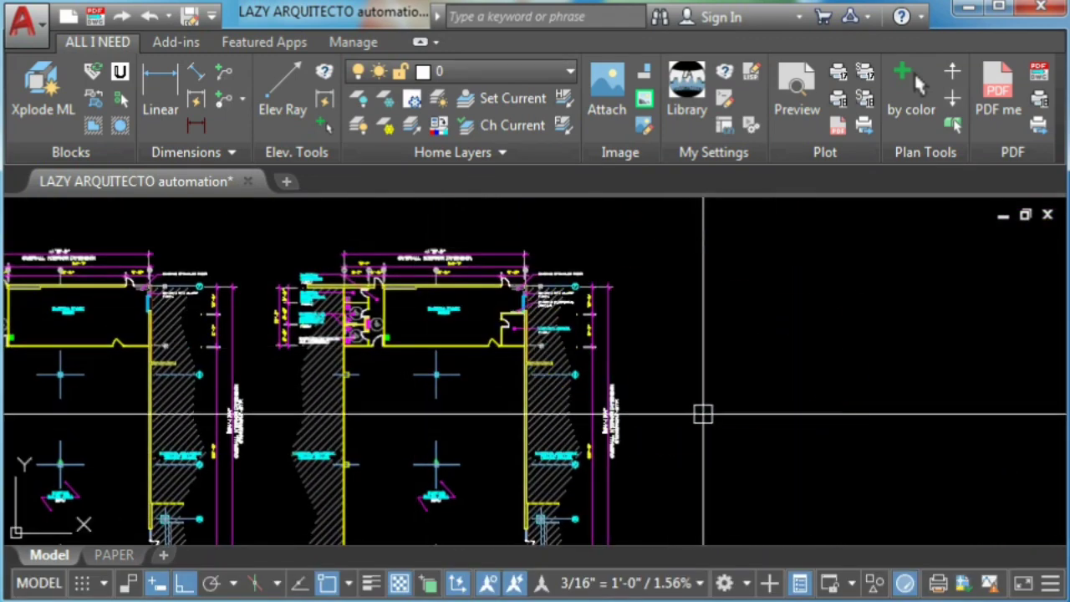
Step: Save the drawing as a copy named LAZY ARQUITECTO automation2.dwg
{"action": "type", "text": "QSA"}
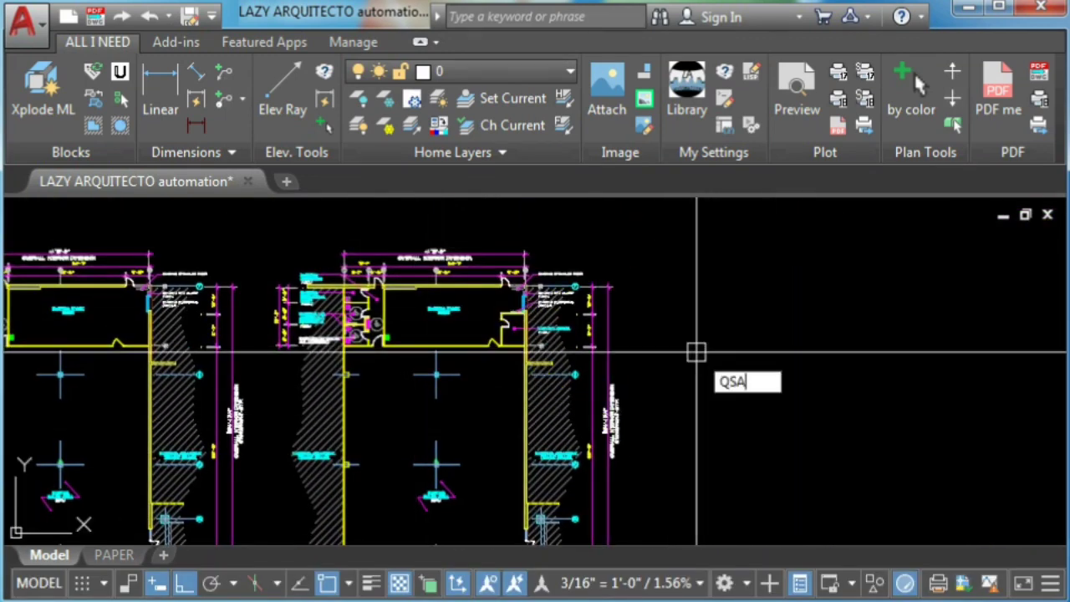
{"action": "type", "text": "VE"}
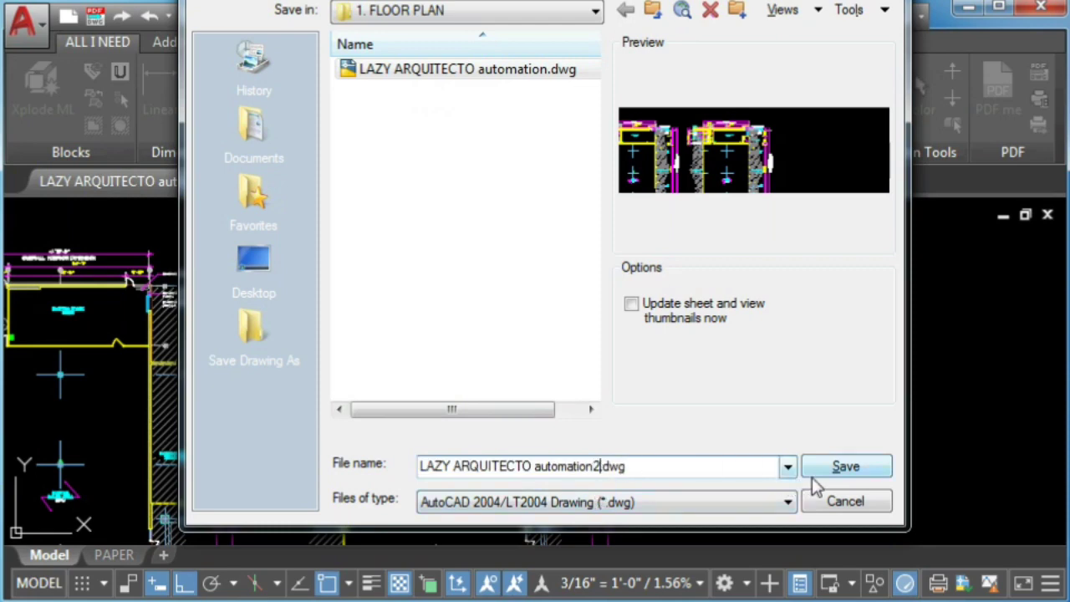
{"action": "left_click", "coordinate": [845, 466]}
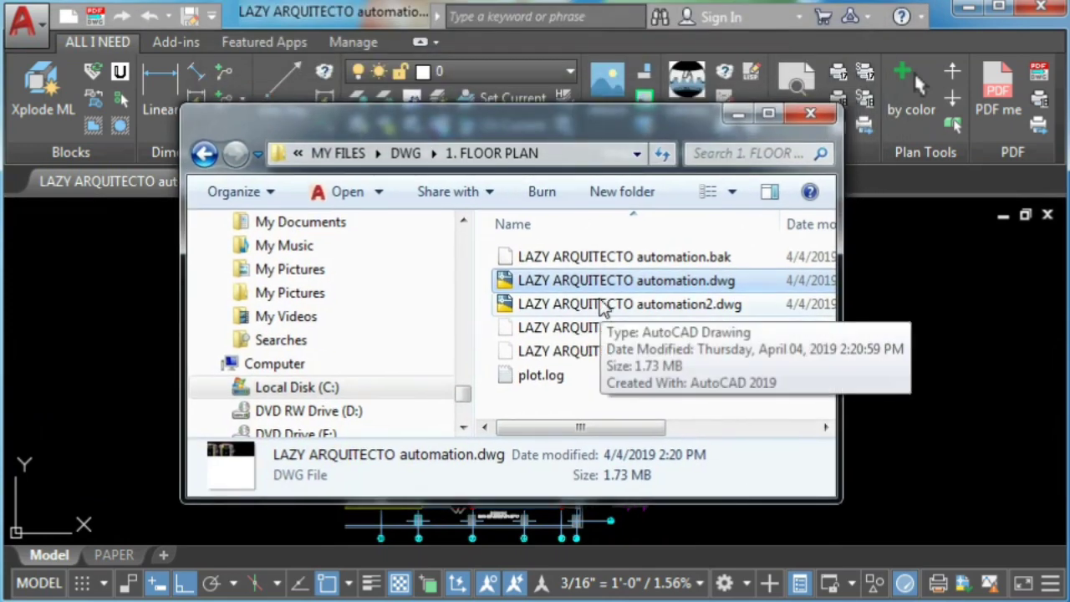
Step: Open LAZY ARQUITECTO automation2.dwg as its own drawing from the Open dialog
{"action": "double_click", "coordinate": [625, 281]}
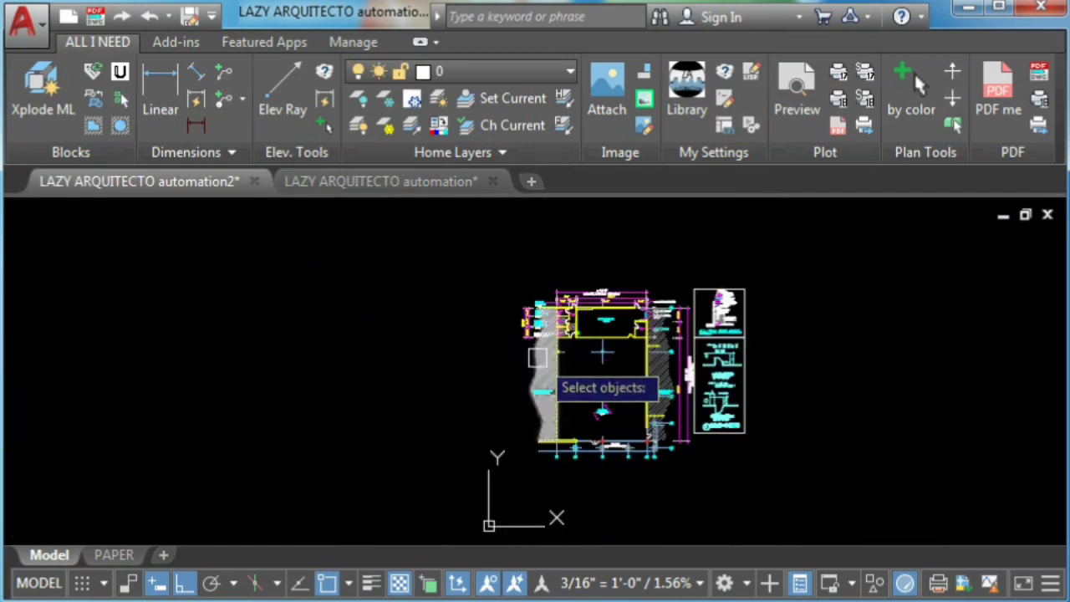
{"action": "mouse_move", "coordinate": [435, 370]}
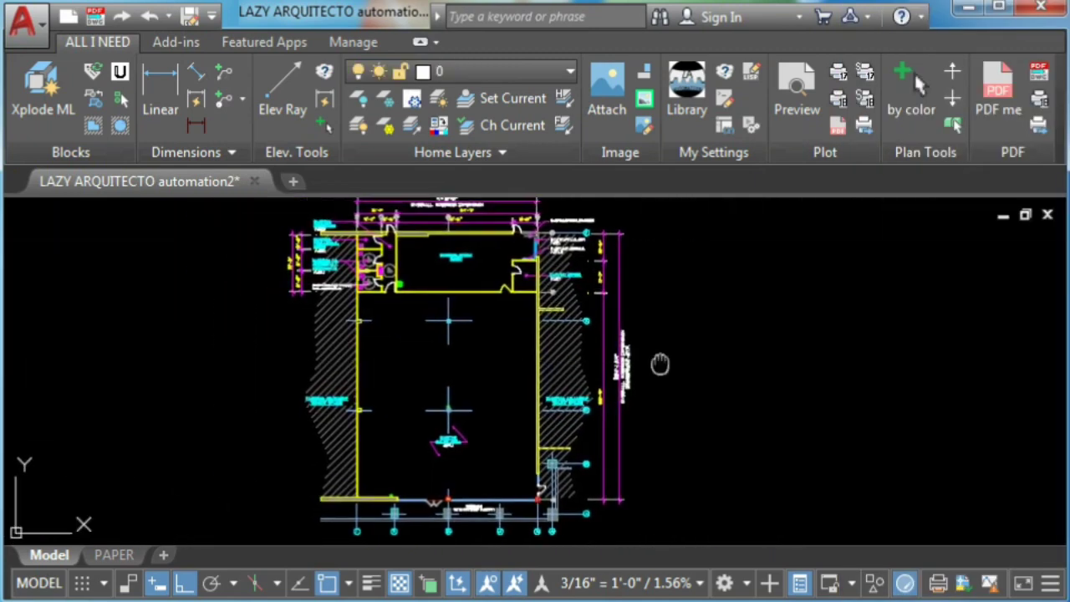
Step: Start Copy with Base Point (Ctrl+Shift+C) in the automation2 drawing
{"action": "key", "text": "ctrl+shift+c"}
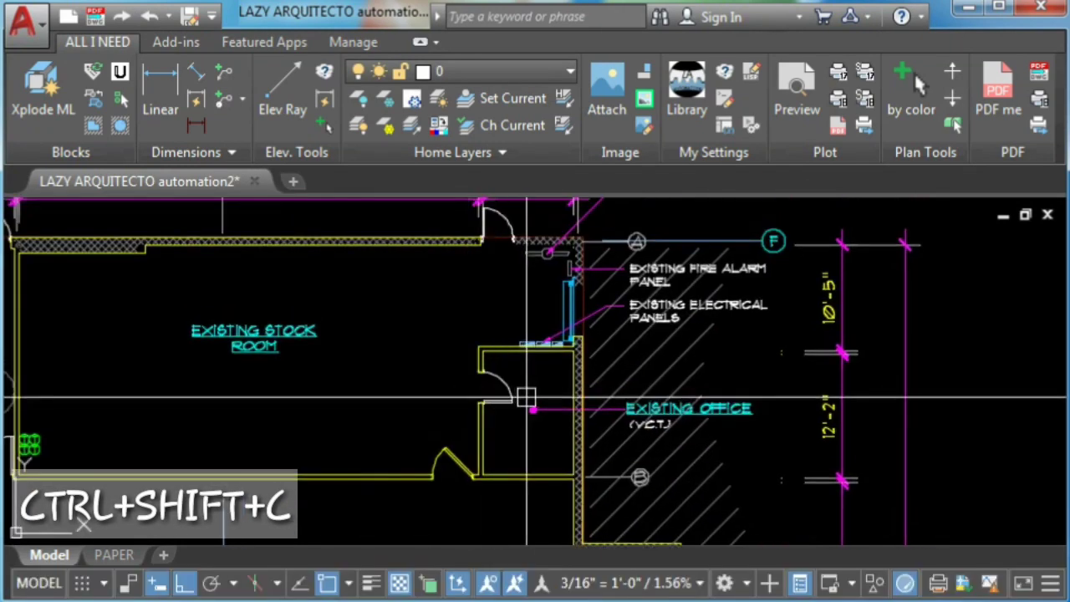
Step: Pick the copy's base point, then select the left floor plan and copy it with base point
{"action": "left_click", "coordinate": [688, 408]}
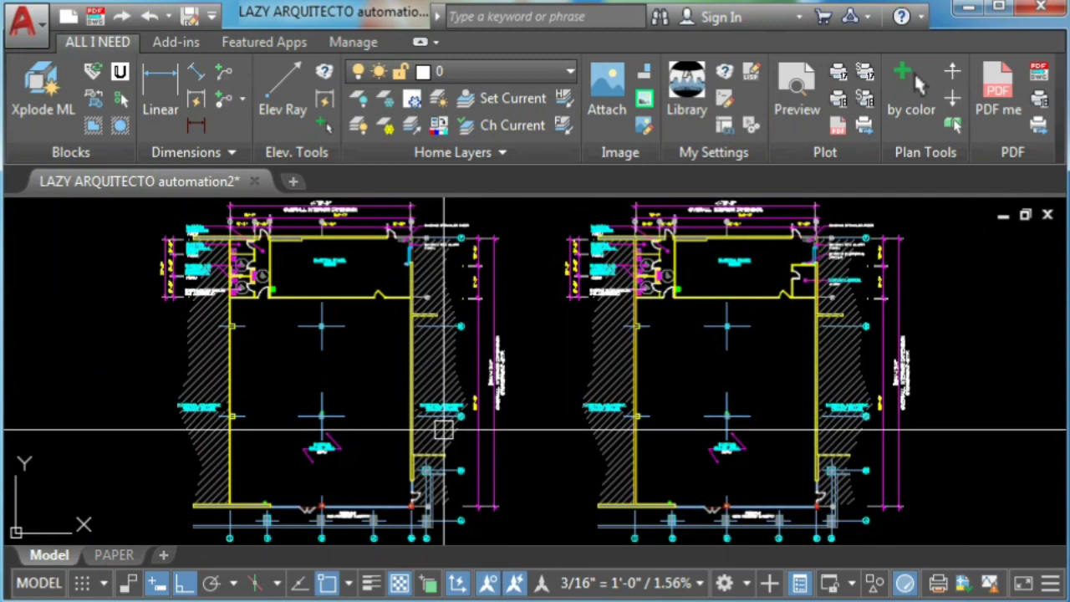
{"action": "scroll", "scroll_direction": "down", "scroll_amount": 3}
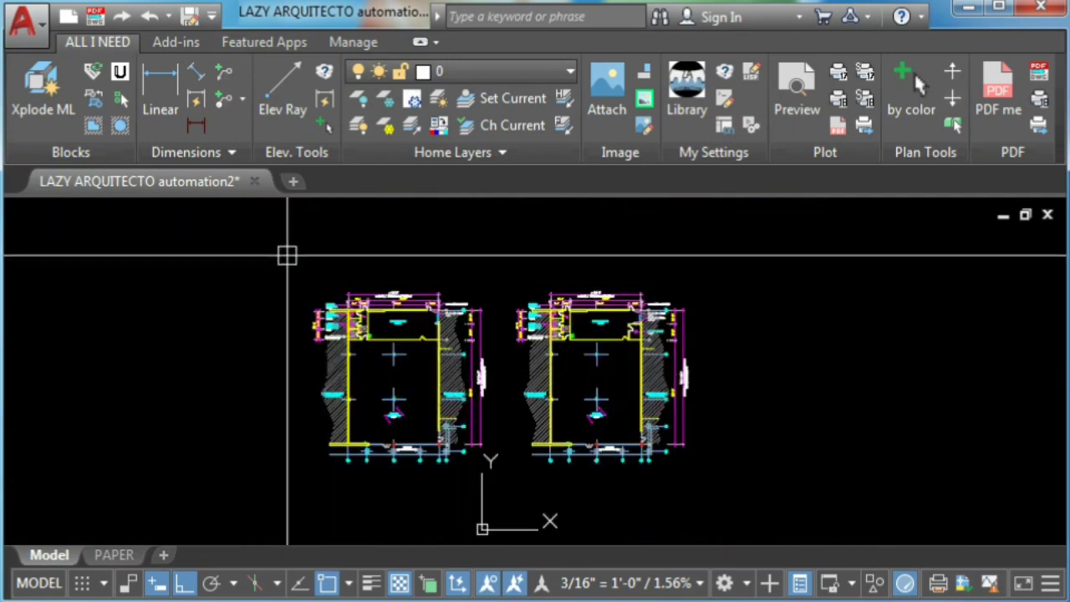
{"action": "left_click", "coordinate": [393, 376]}
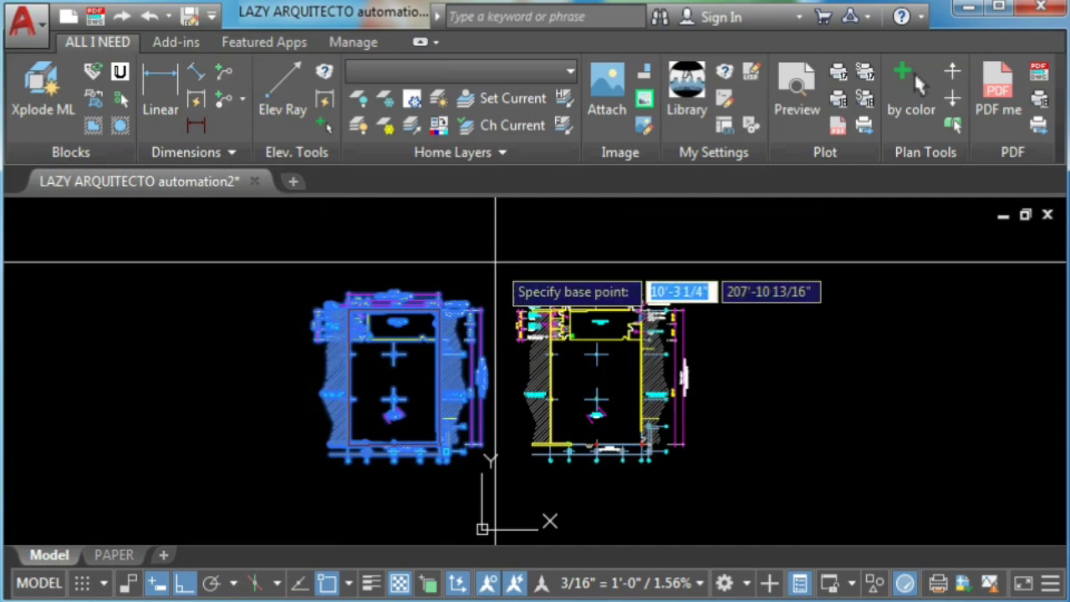
{"action": "key", "text": "ctrl+shift+c"}
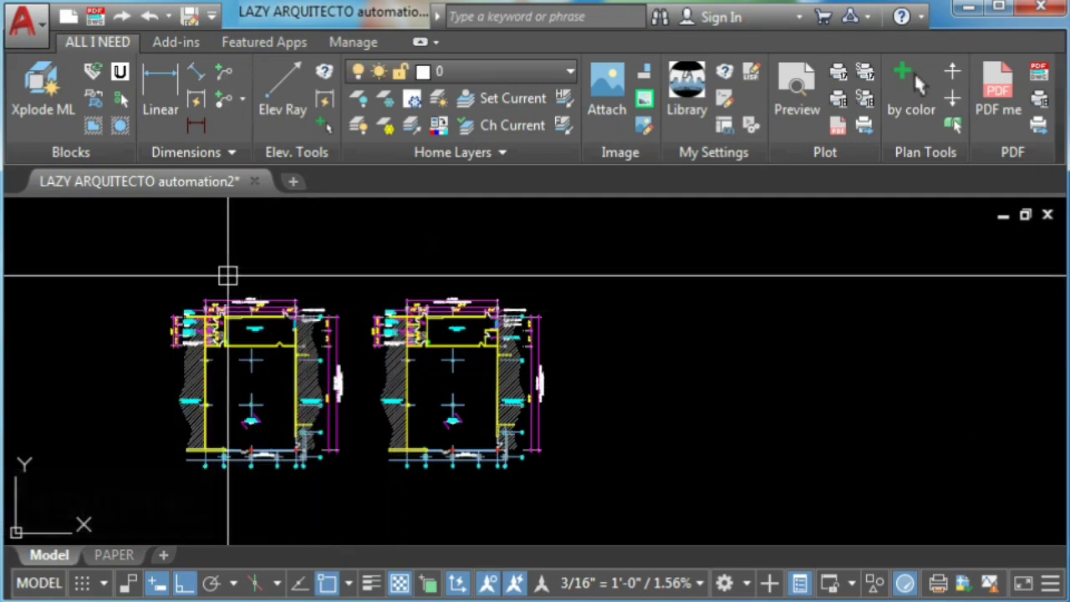
{"action": "mouse_move", "coordinate": [149, 16]}
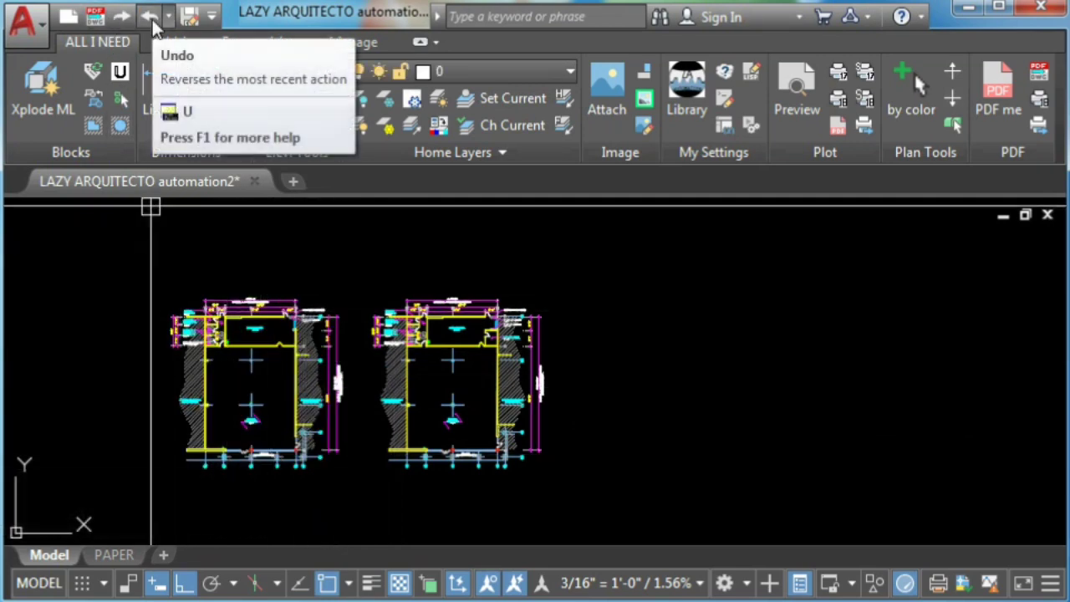